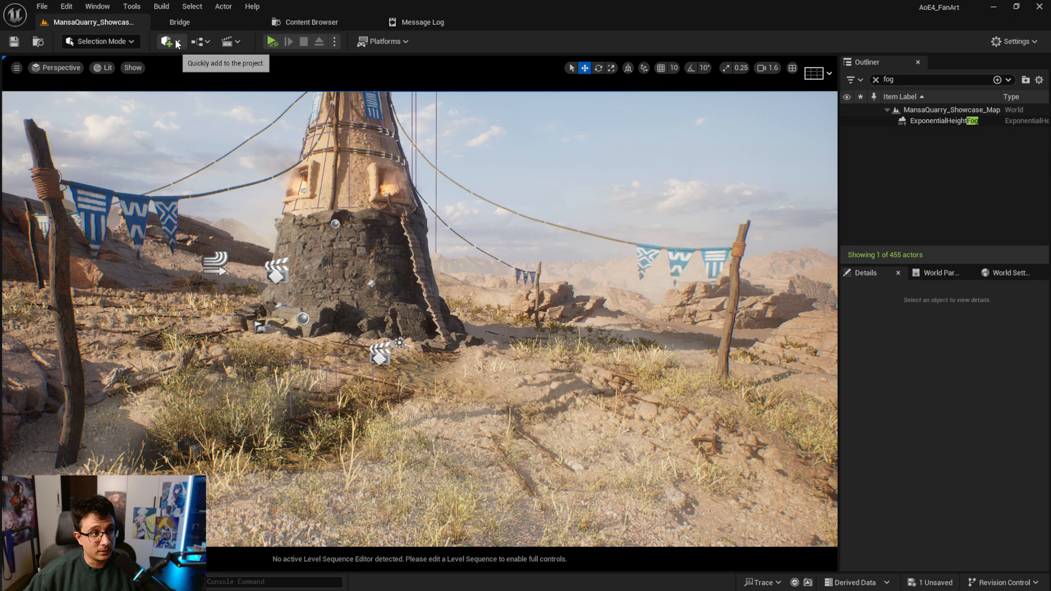
- Filter the Quick Add actor list to 'fog' to find the Local Fog Volume
left_click(167, 40)
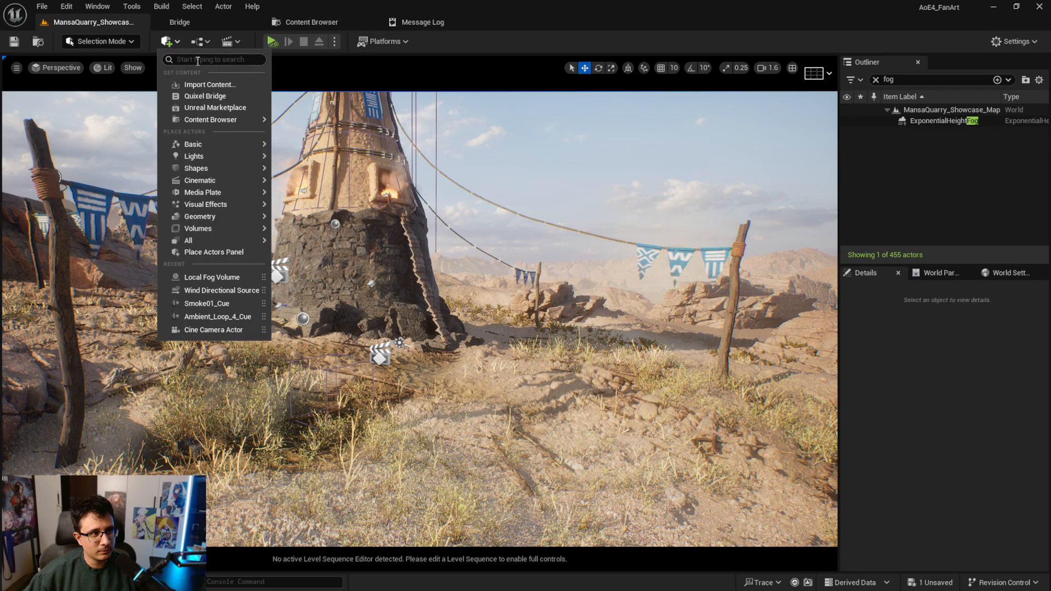
type("fog")
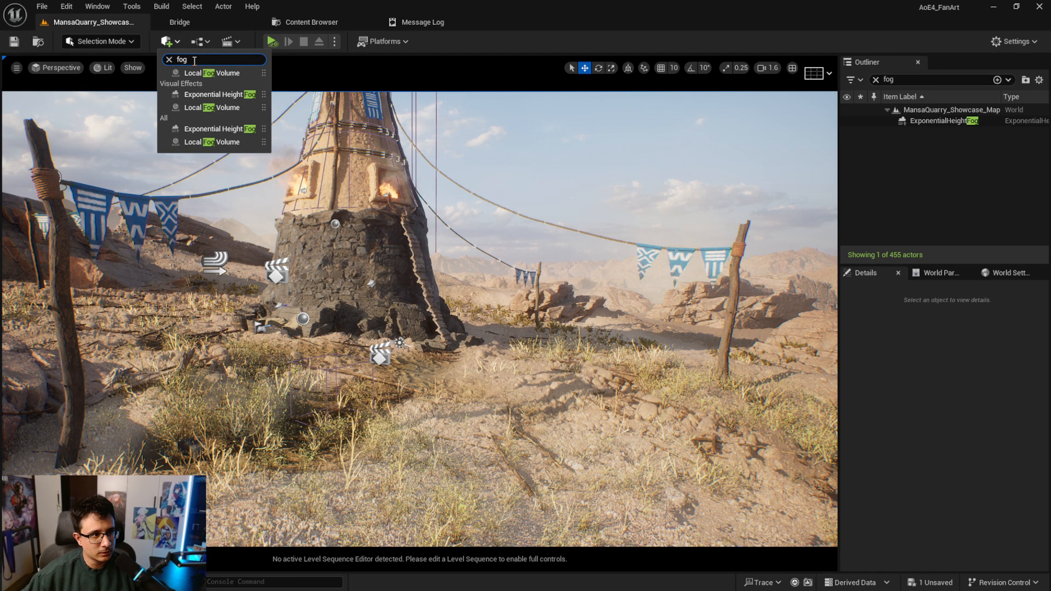
mouse_move(210, 72)
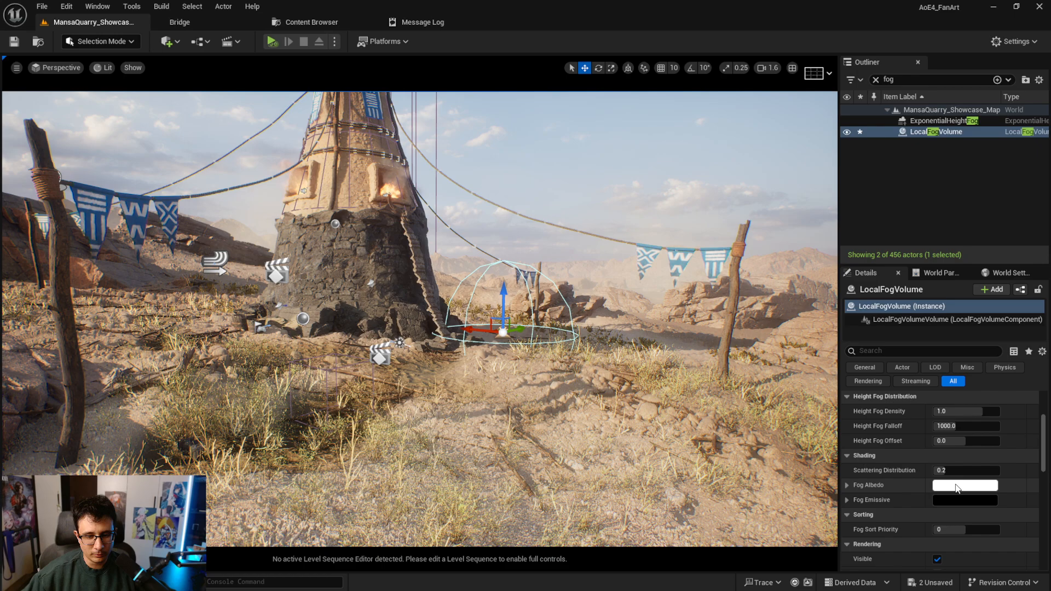
- Set the Local Fog Volume's Fog Albedo to a bright green
left_click(965, 485)
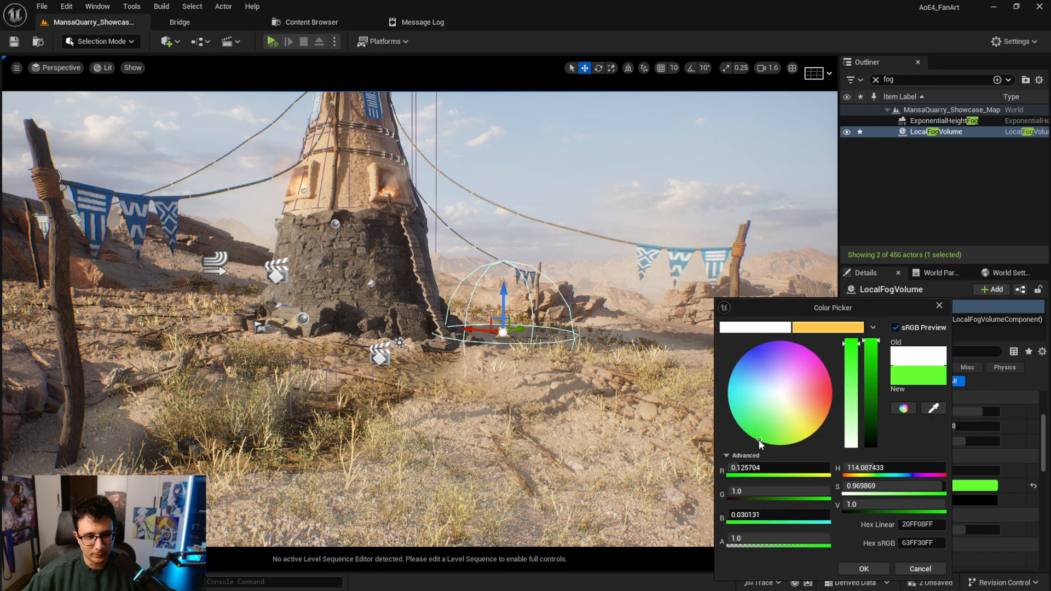
left_click(862, 568)
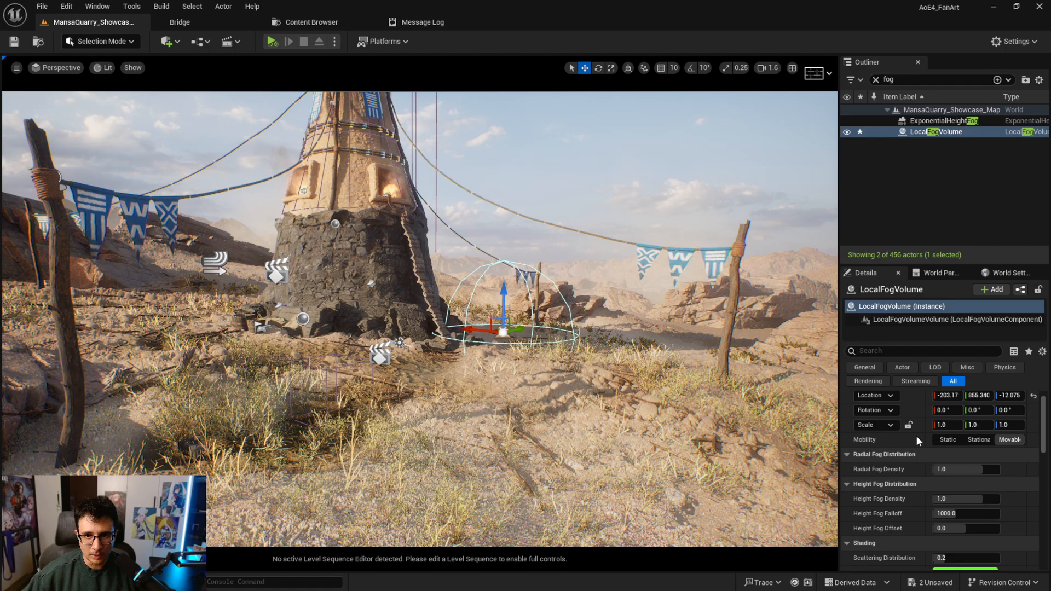
scroll("down", 3)
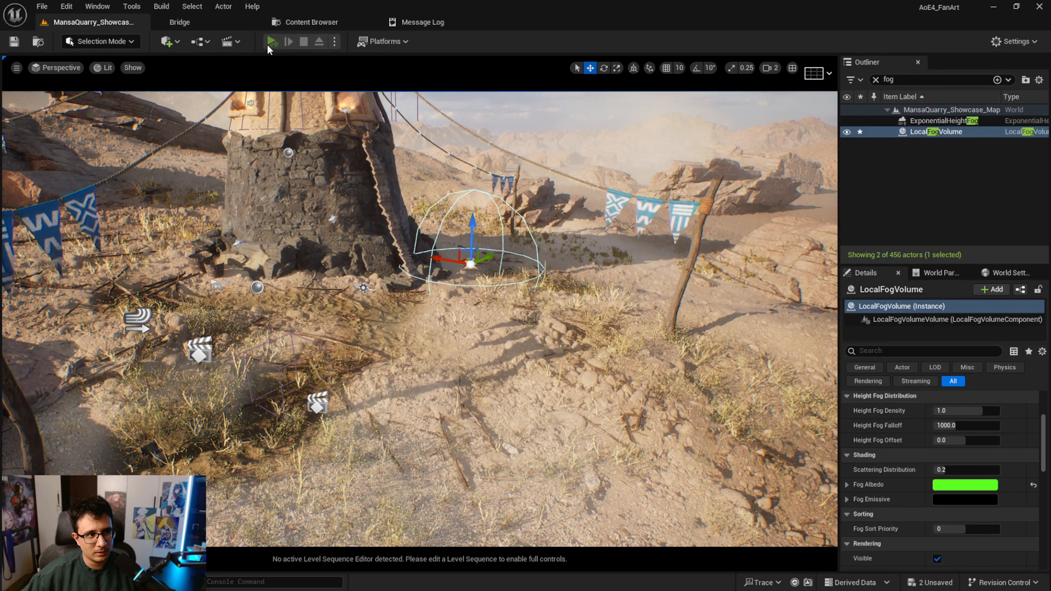
- Simulate the level and shift the green fog volume around the tower's base
left_click(273, 42)
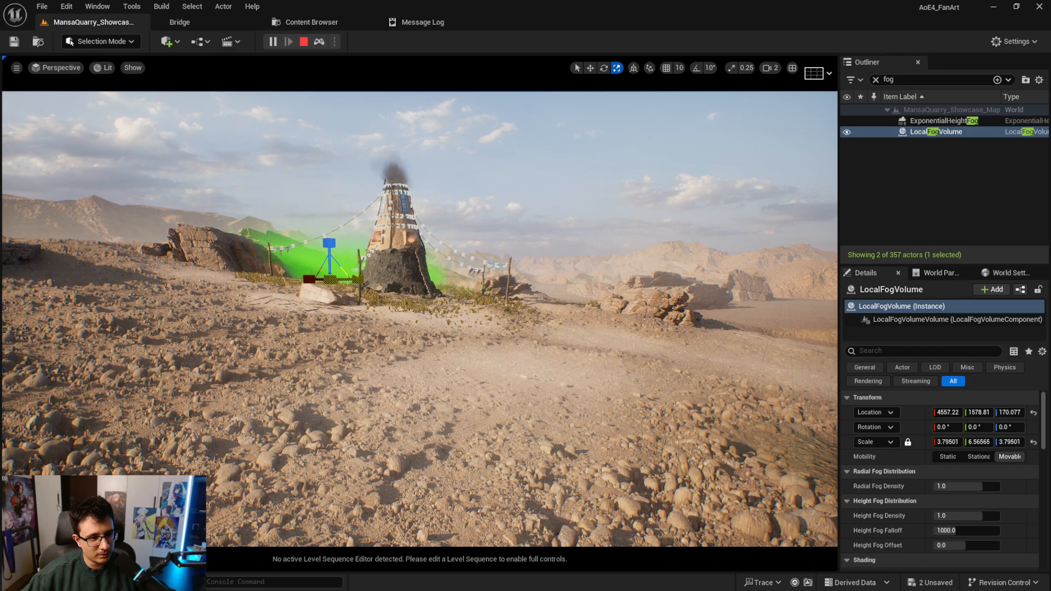
left_click_drag(328, 244, 355, 271)
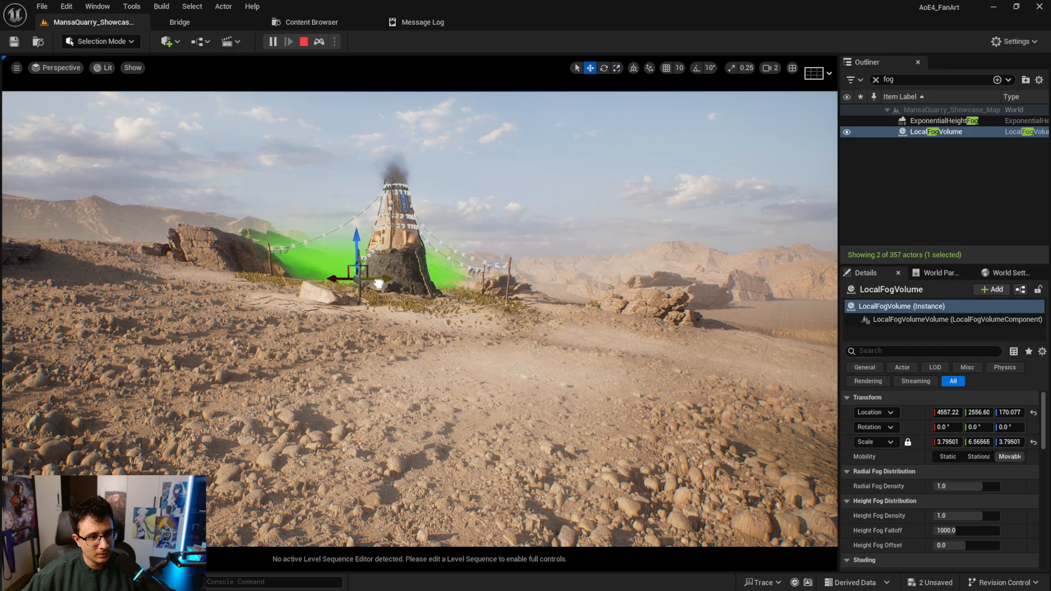
left_click_drag(354, 231, 355, 271)
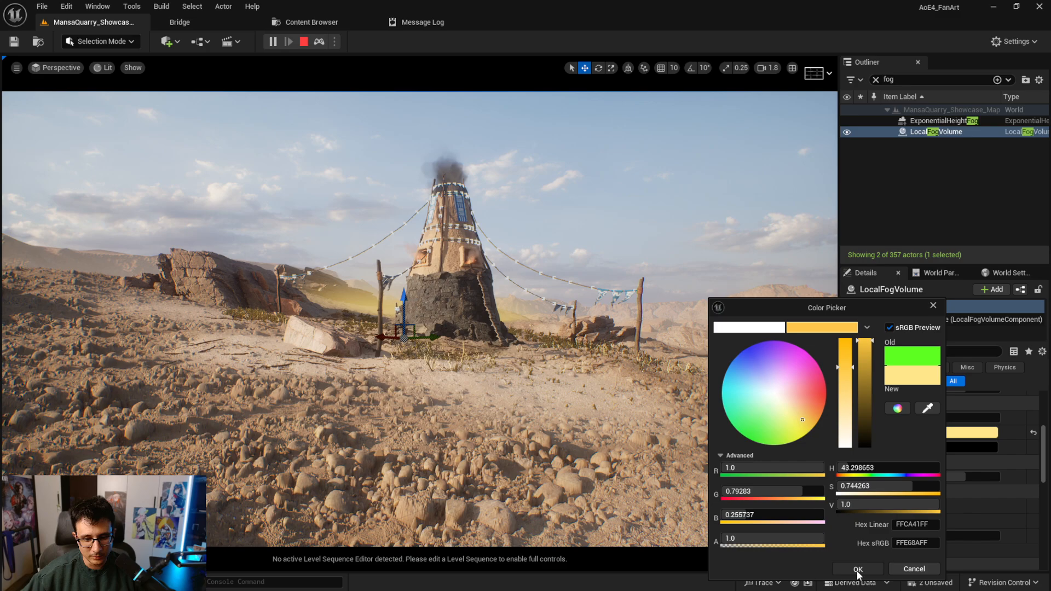
- Tint the fog pale yellow with Scattering Distribution 0.2 and Radial Fog Density 0.217424
left_click(857, 569)
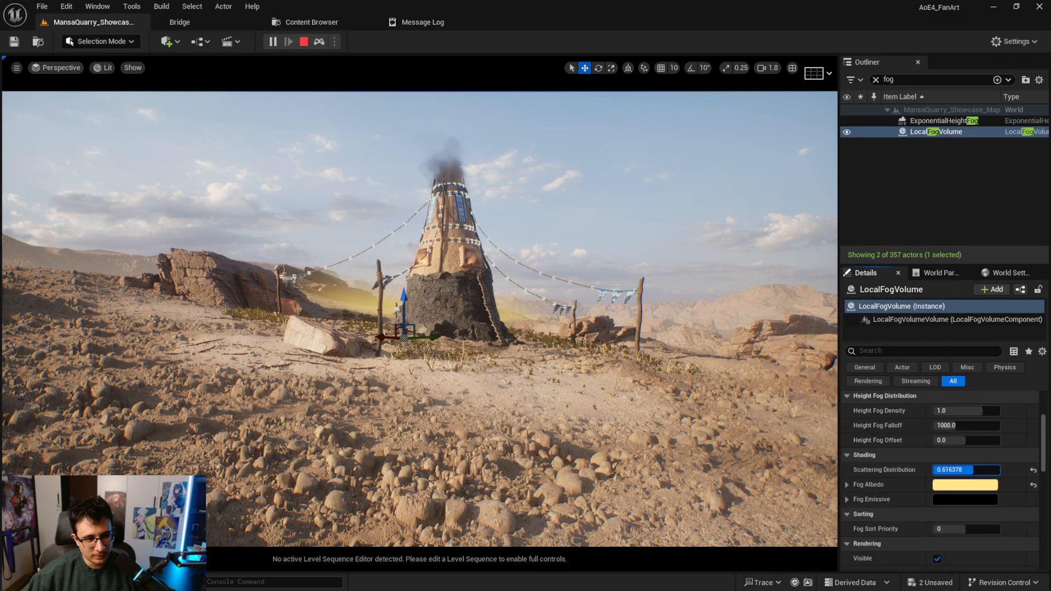
type("0.2")
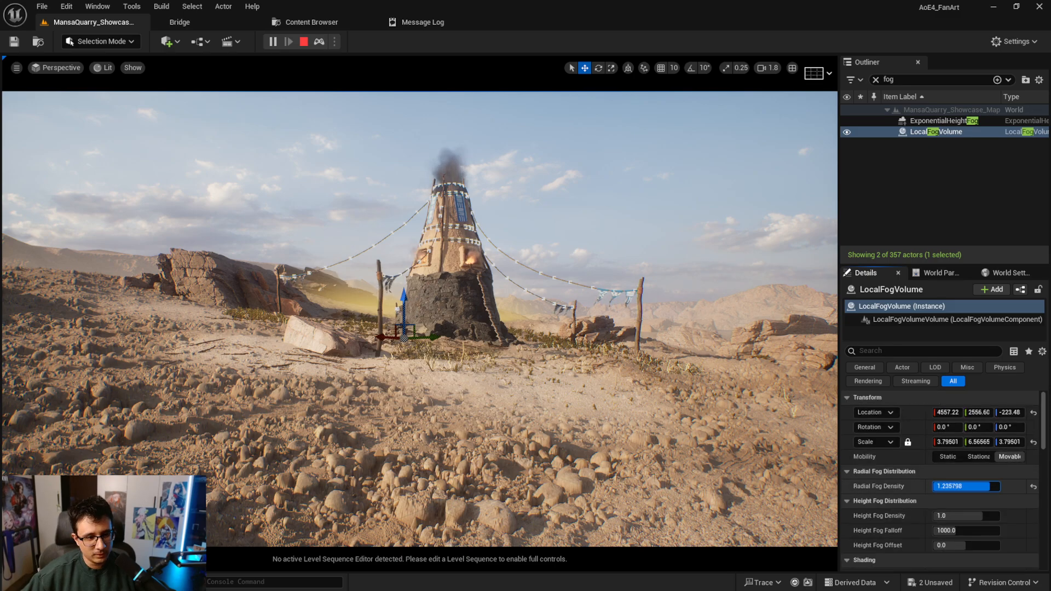
type("0.217424")
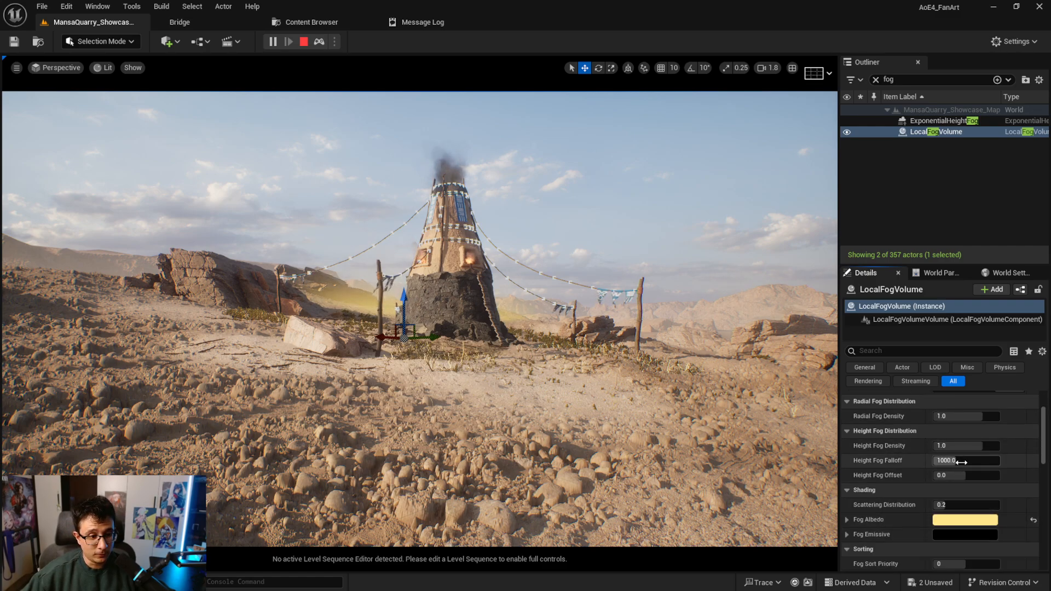
triple_click(964, 461)
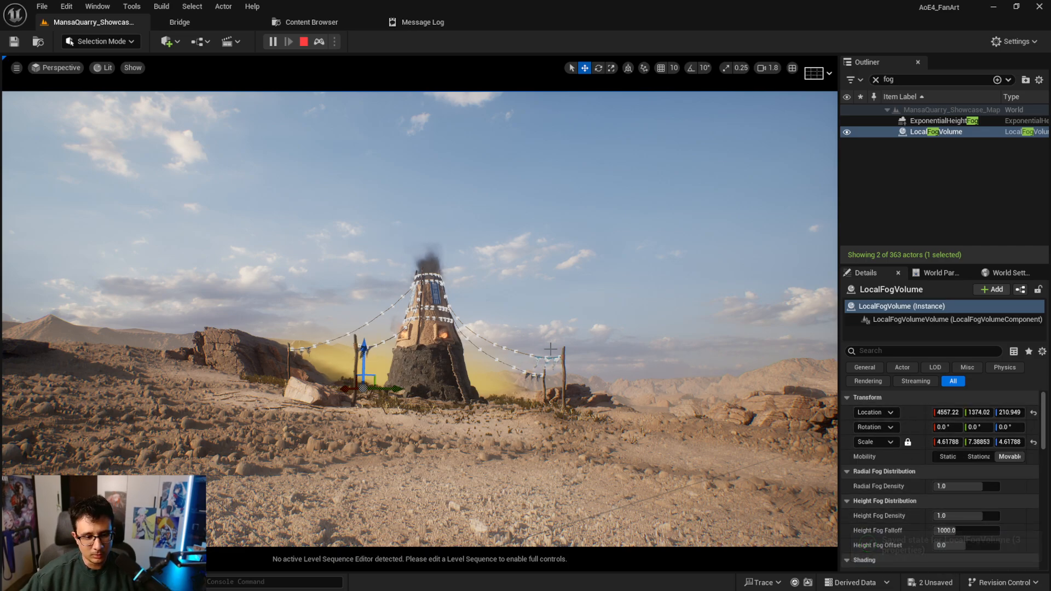
- Simulate the level to preview the enlarged yellow fog around the tower
left_click(272, 42)
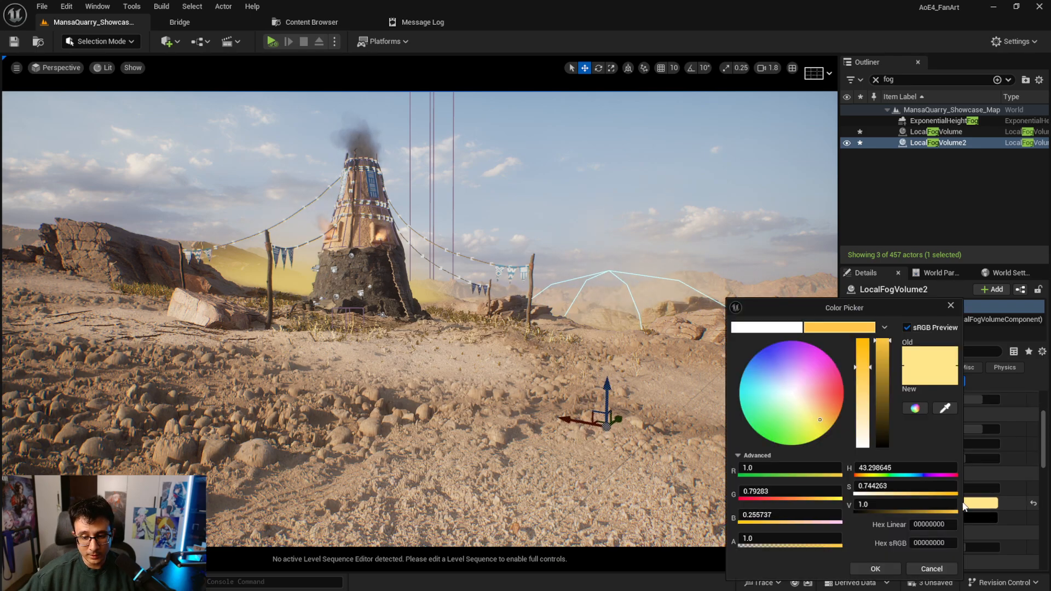
- Give the second fog volume the same warm yellow albedo
left_click(825, 417)
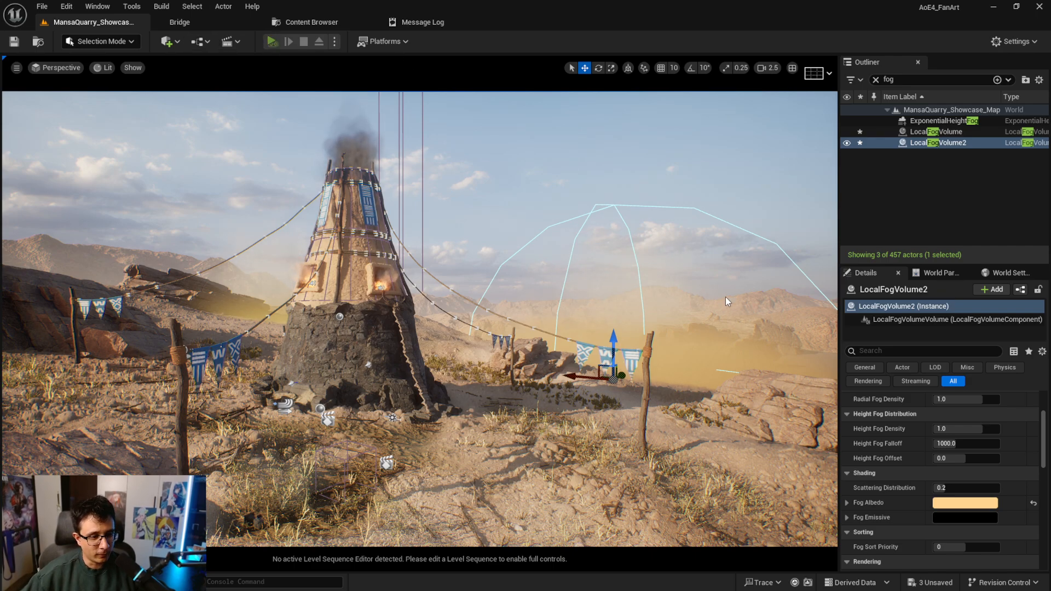
- Preview the enlarged LocalFogVolume2 in simulation, then filter Quick Add for 'fog' again
left_click(272, 42)
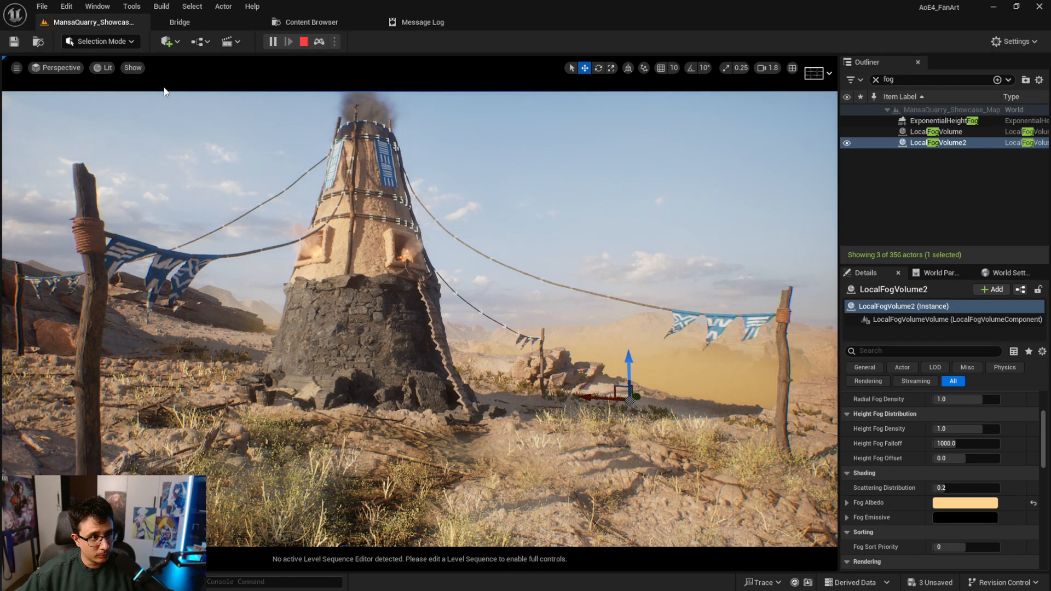
left_click(166, 41)
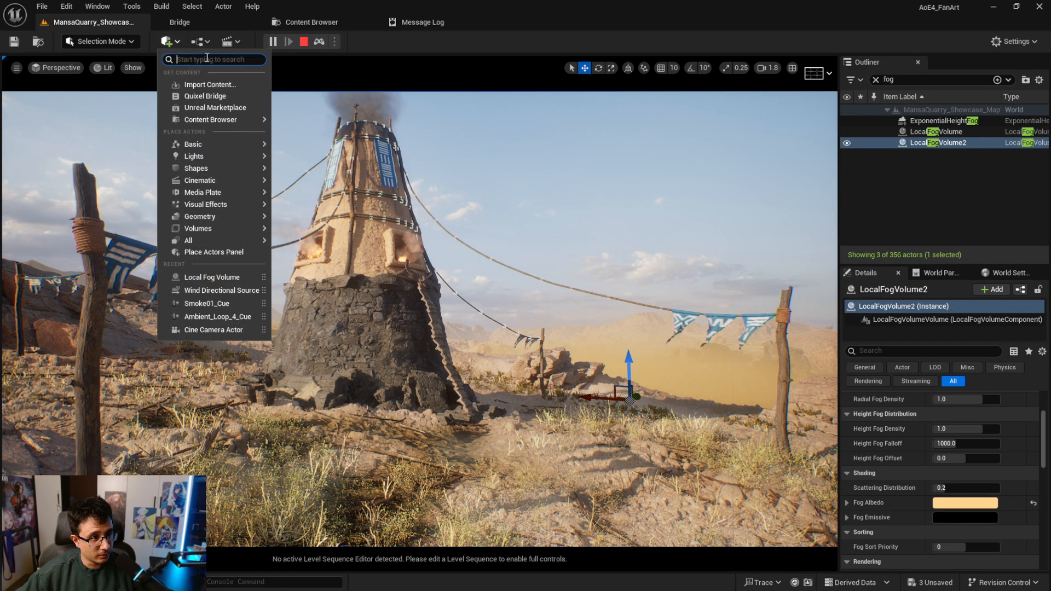
type("fog")
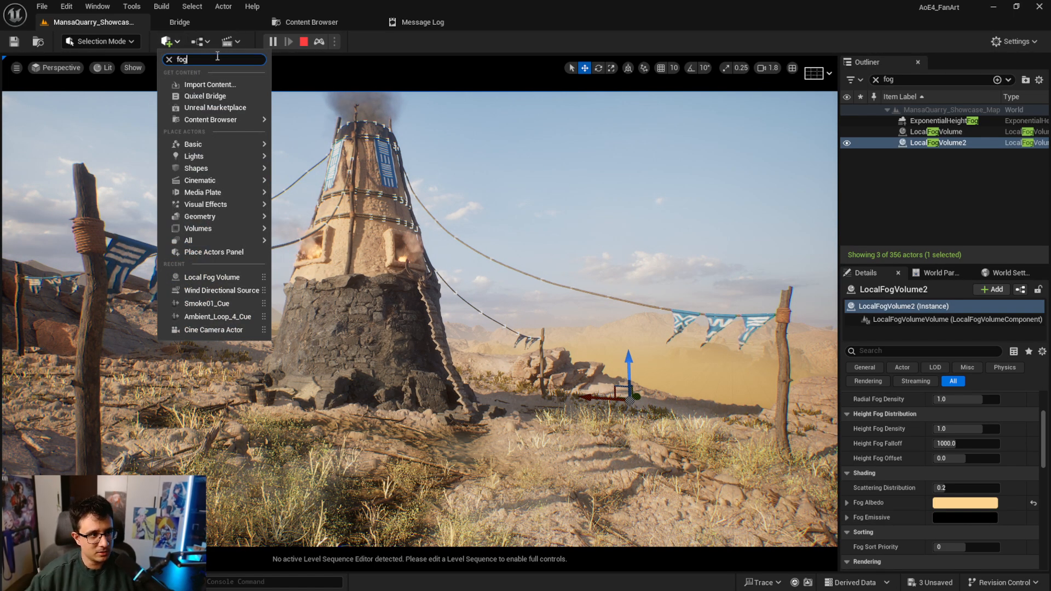